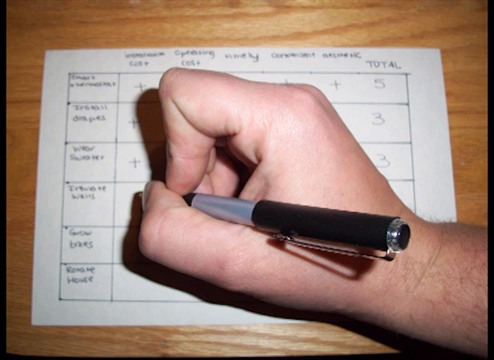
{"action": "mouse_move", "coordinate": [248, 180]}
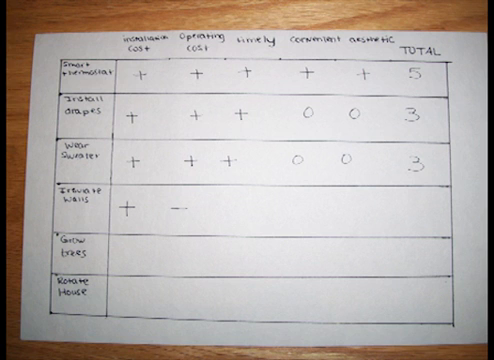